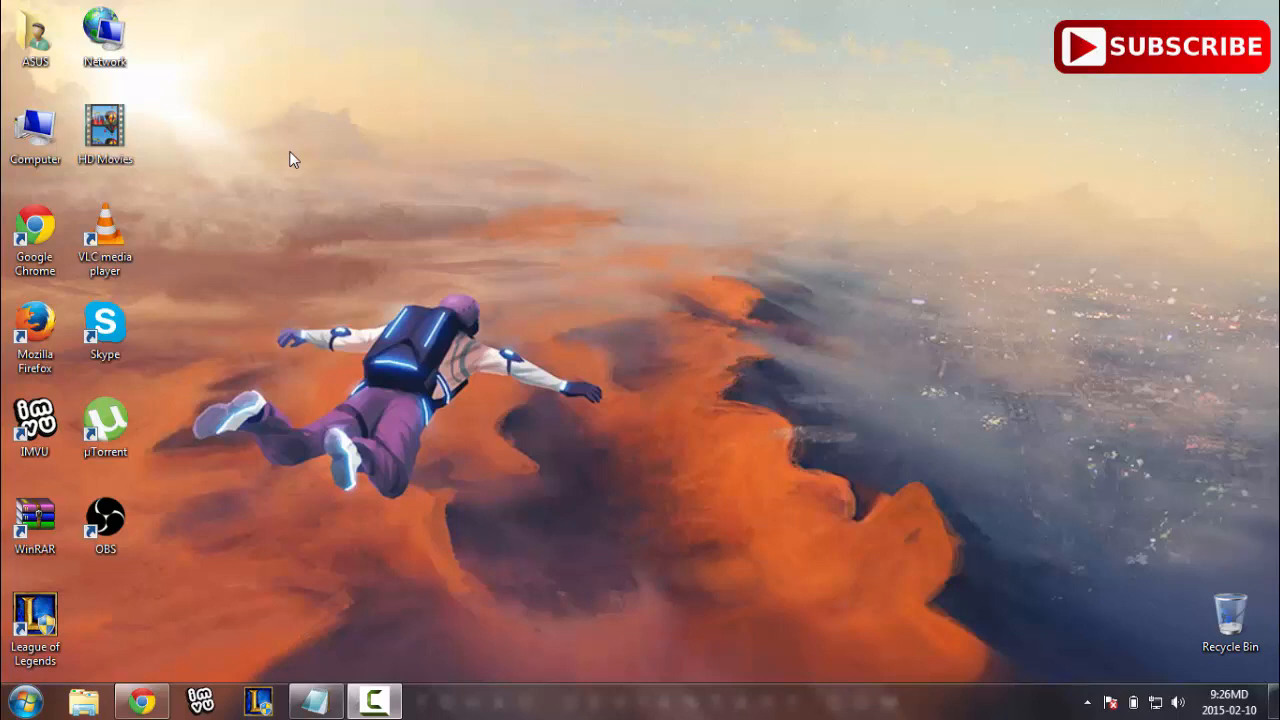
{"action": "mouse_move", "coordinate": [295, 465]}
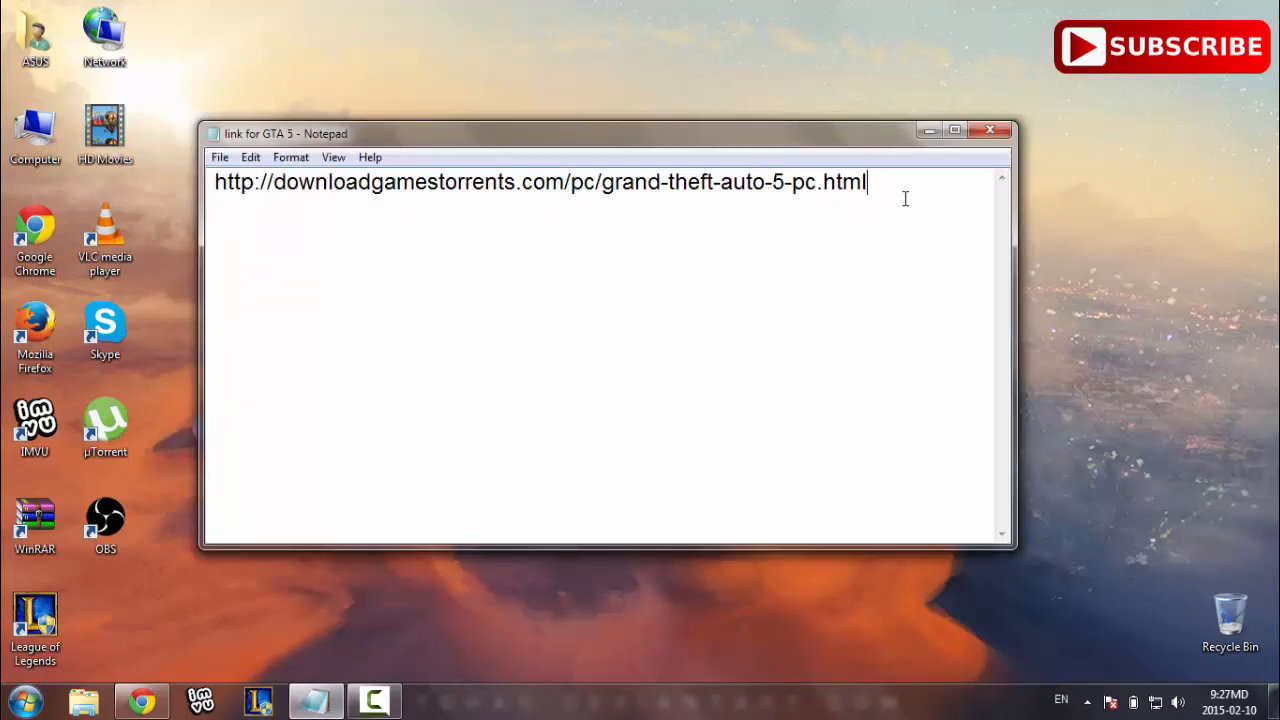
{"action": "mouse_move", "coordinate": [918, 184]}
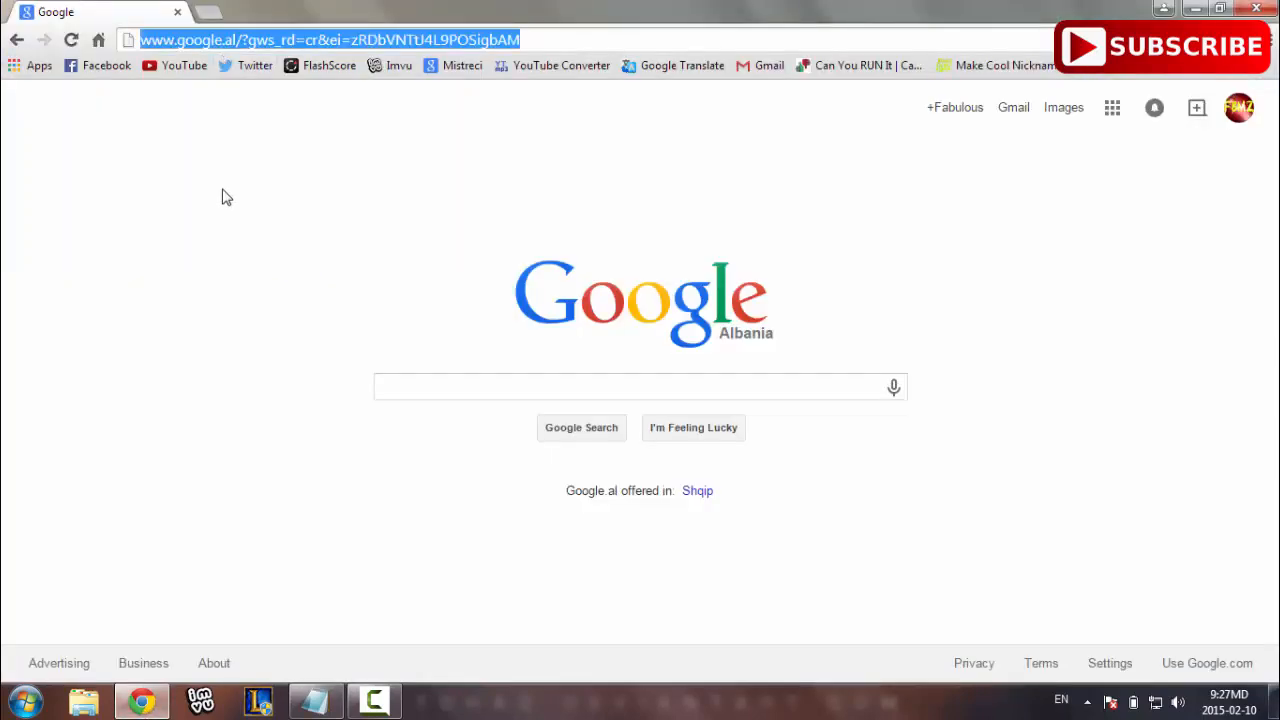
Load the downloadgamestorrents.com GTA 5 PC page and scroll through its description and comments to the download link
{"action": "type", "text": "http://downloadgamestorrents.com/pc/grand-theft-auto-5-pc.html"}
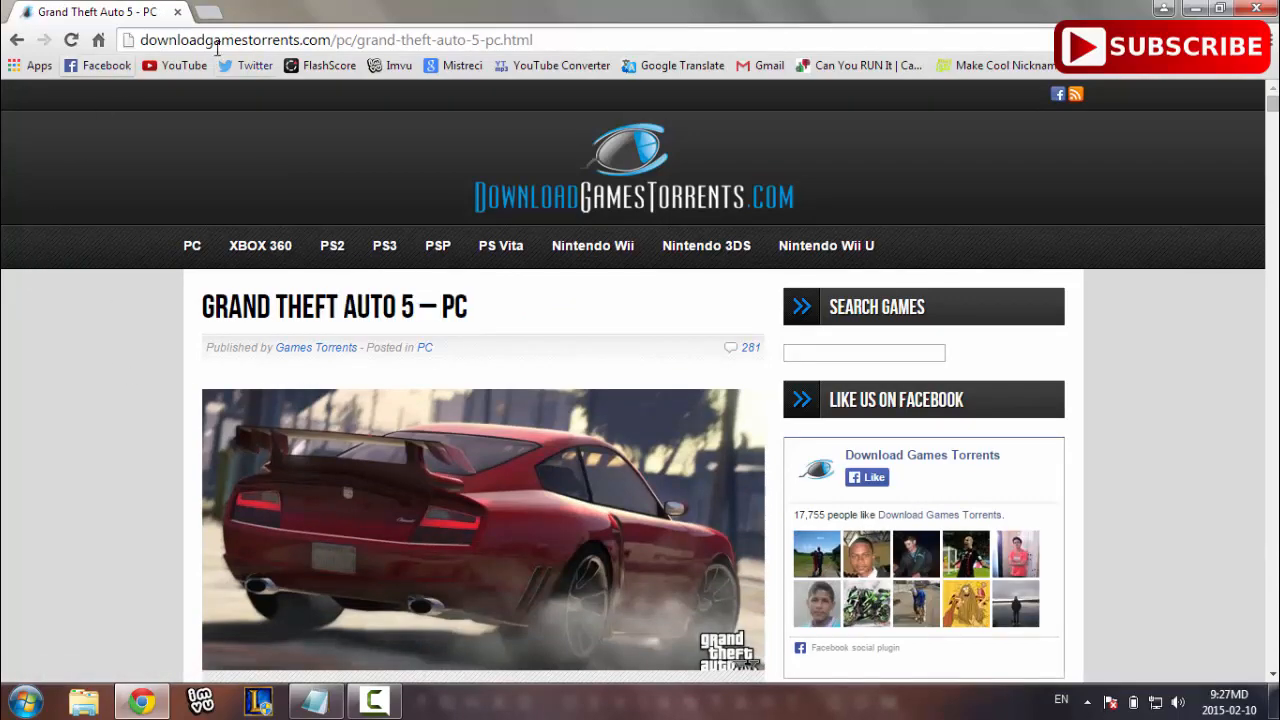
{"action": "scroll", "scroll_direction": "down", "scroll_amount": 3}
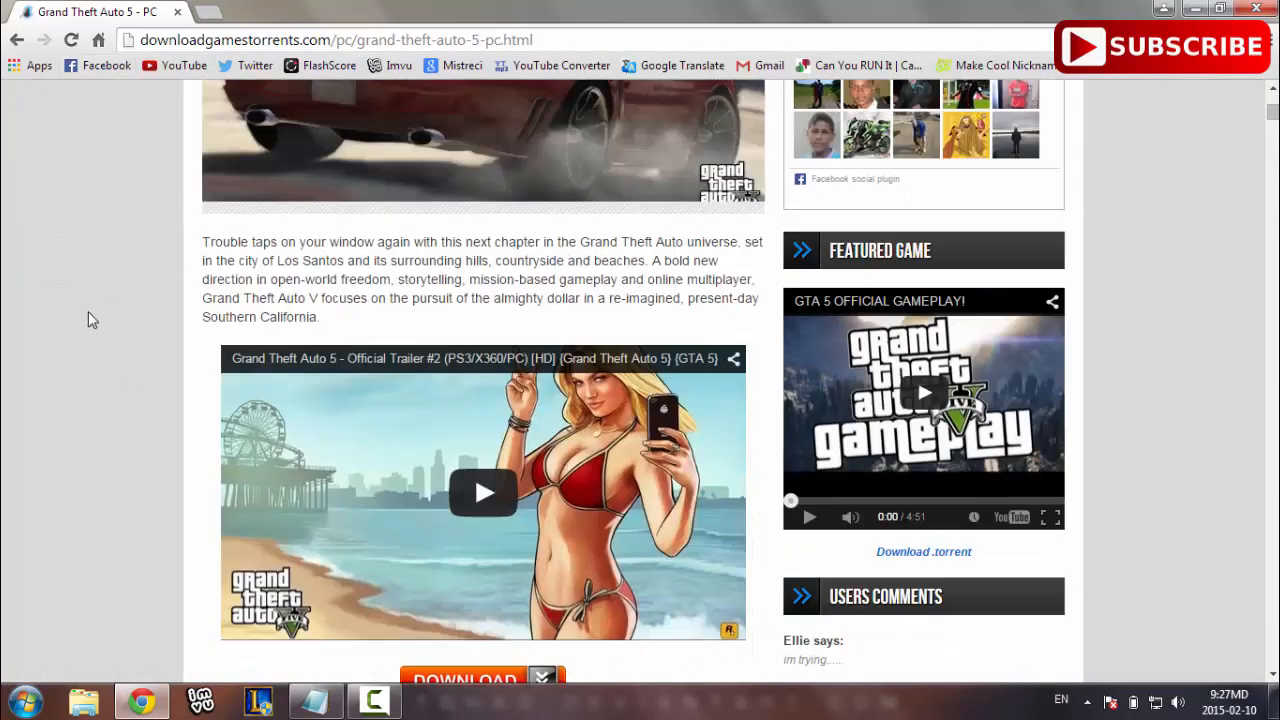
{"action": "scroll", "scroll_direction": "down", "scroll_amount": 3}
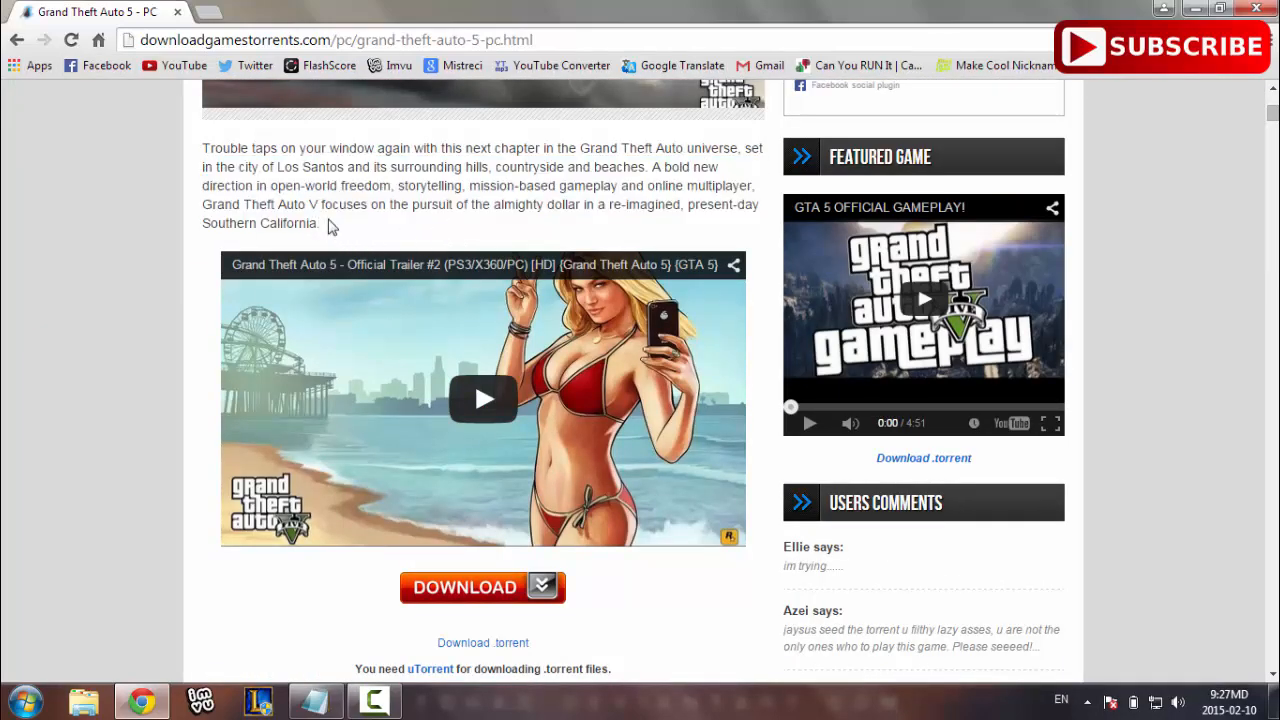
{"action": "scroll", "scroll_direction": "down", "scroll_amount": 3}
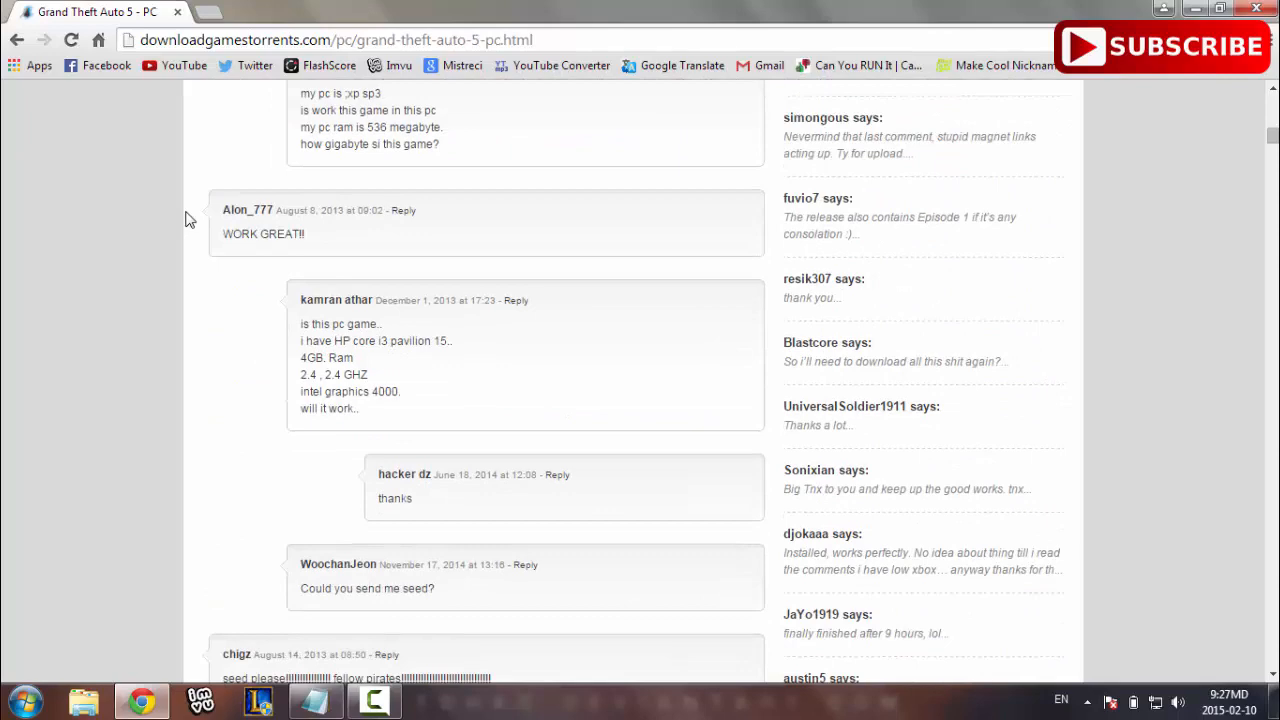
{"action": "scroll", "scroll_direction": "down", "scroll_amount": 3}
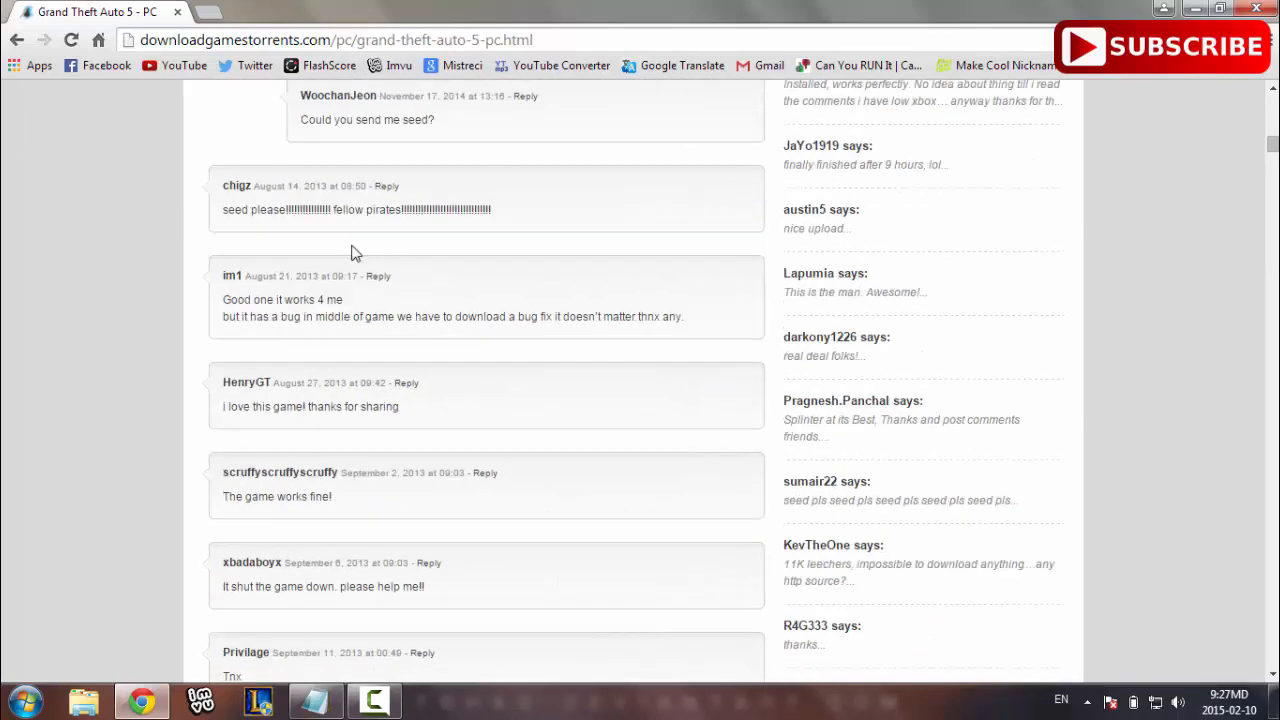
{"action": "scroll", "scroll_direction": "down", "scroll_amount": 3}
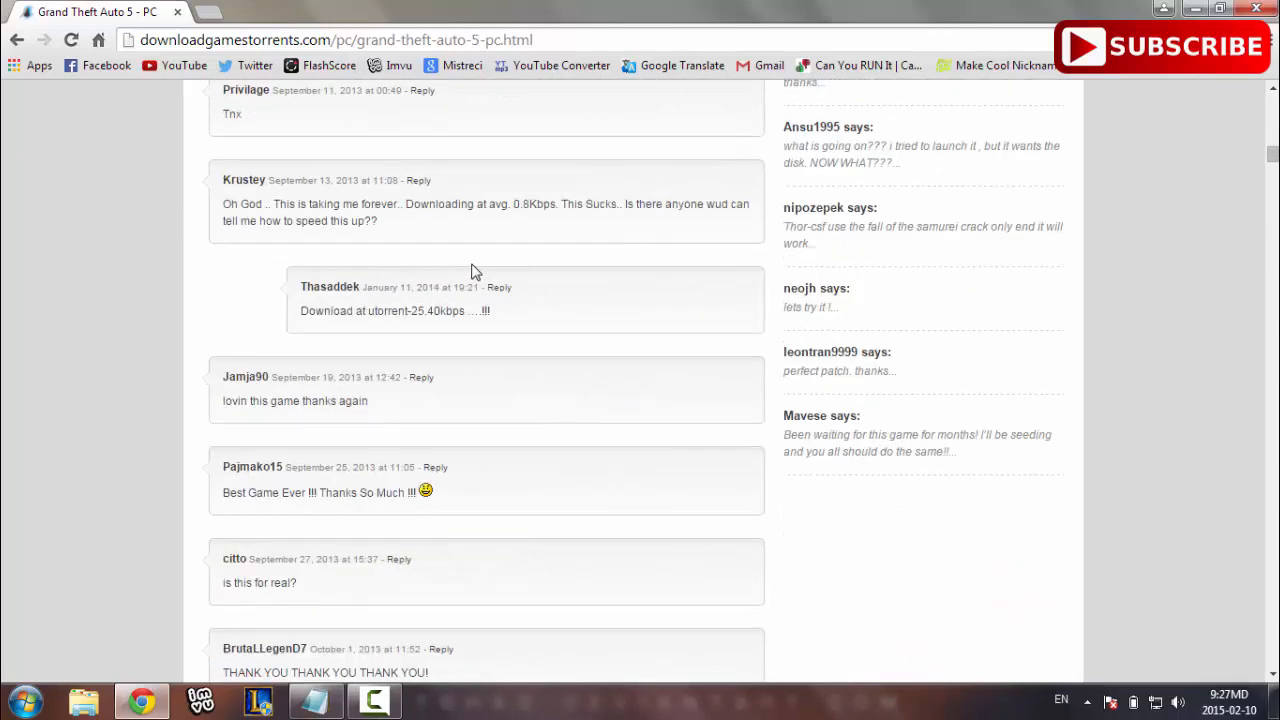
{"action": "scroll", "scroll_direction": "down", "scroll_amount": 3}
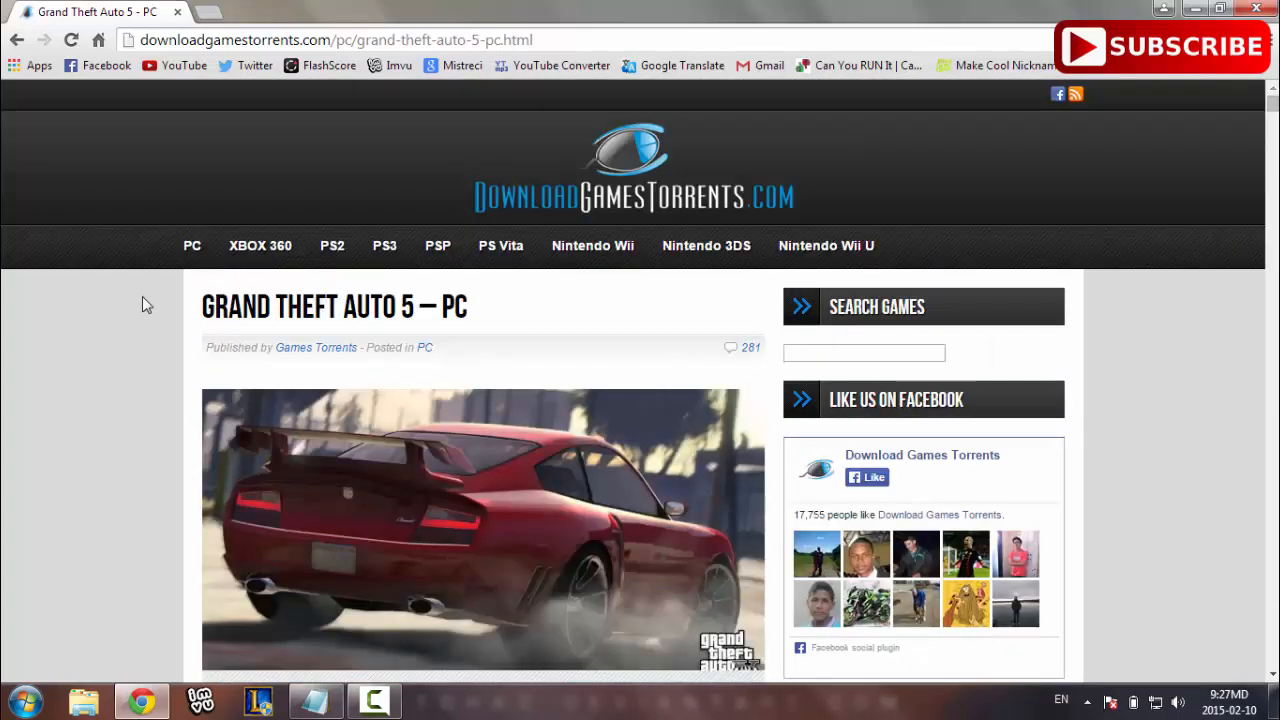
{"action": "scroll", "scroll_direction": "down", "scroll_amount": 3}
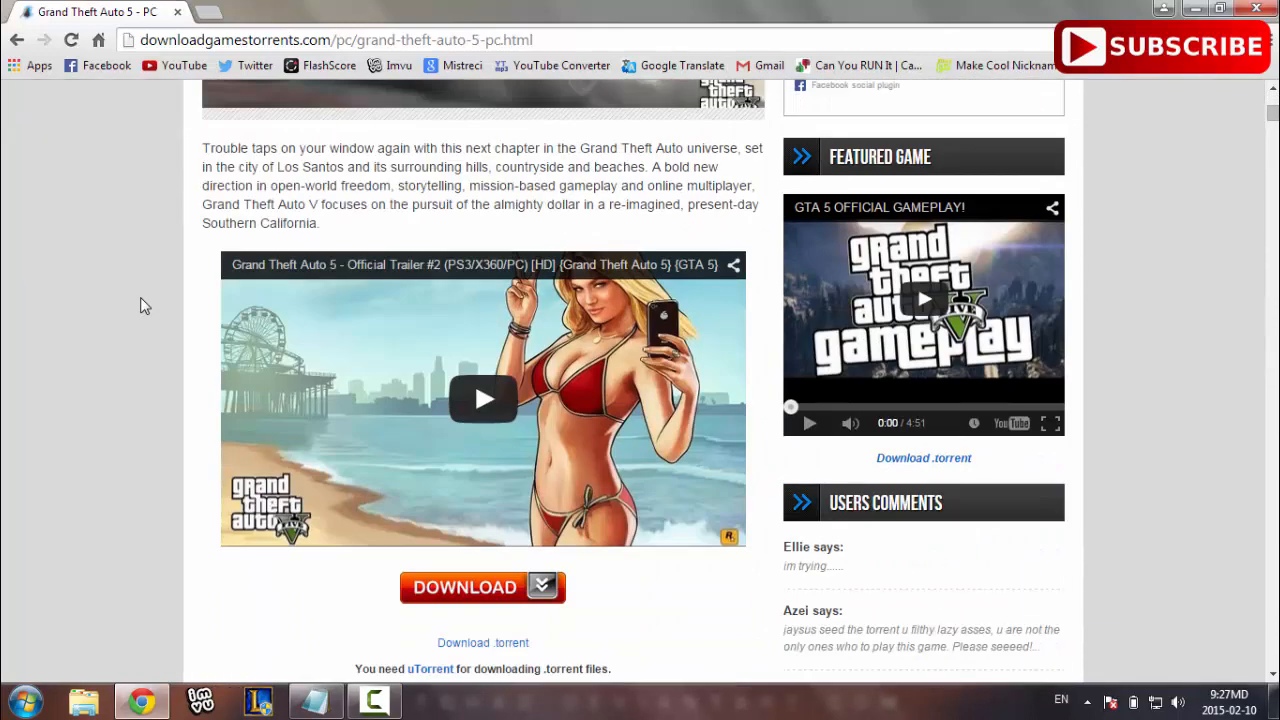
{"action": "scroll", "scroll_direction": "down", "scroll_amount": 3}
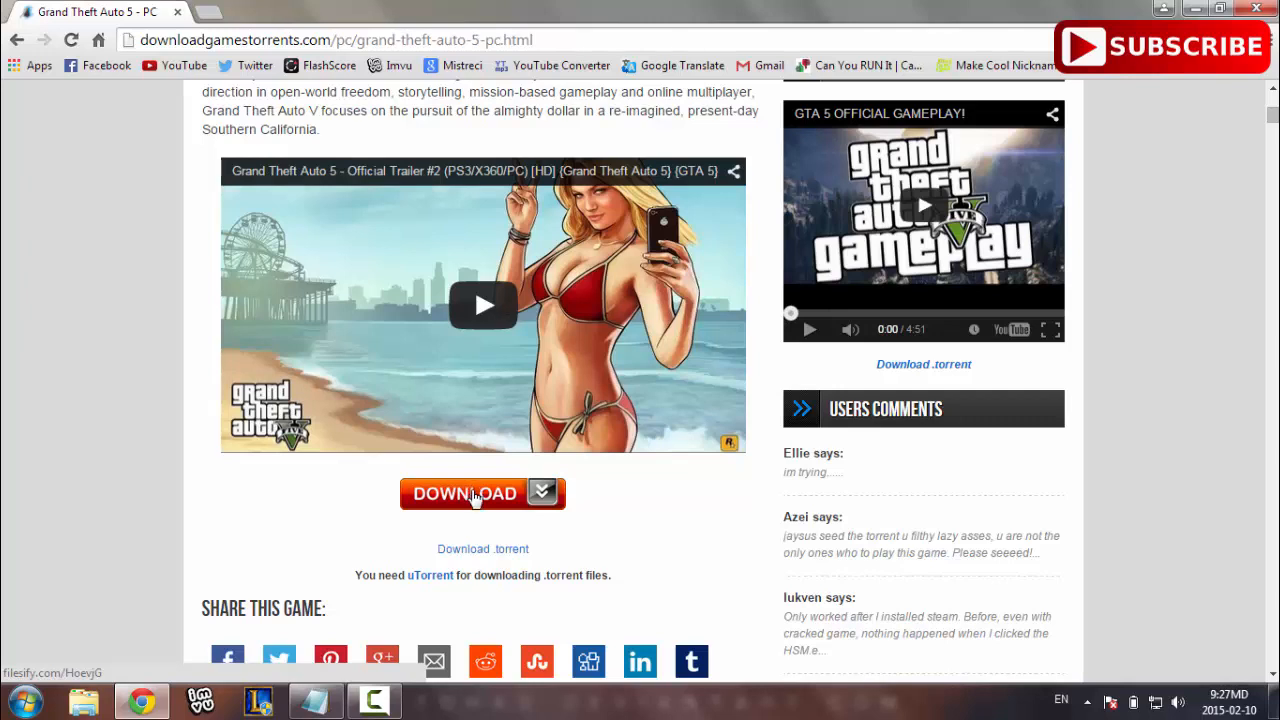
Download the Grand Theft Auto 5 .torrent file and open it in uTorrent
{"action": "left_click", "coordinate": [465, 493]}
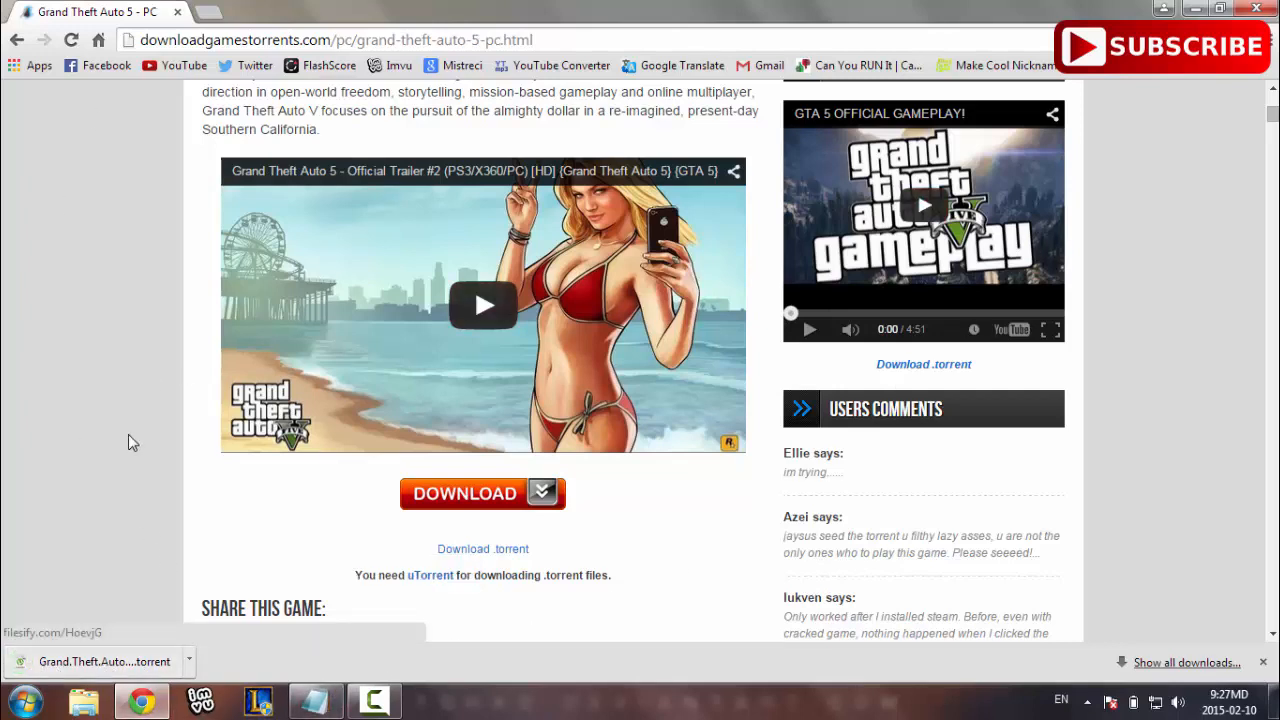
{"action": "mouse_move", "coordinate": [155, 480]}
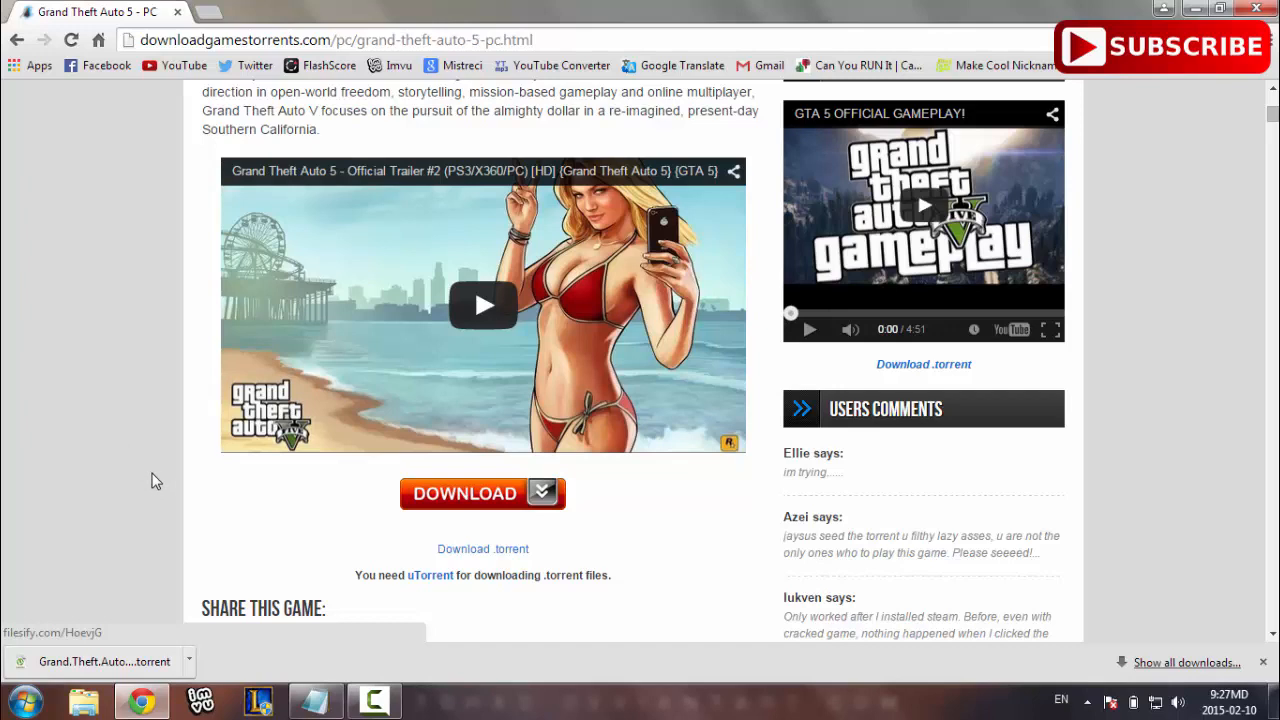
{"action": "mouse_move", "coordinate": [149, 472]}
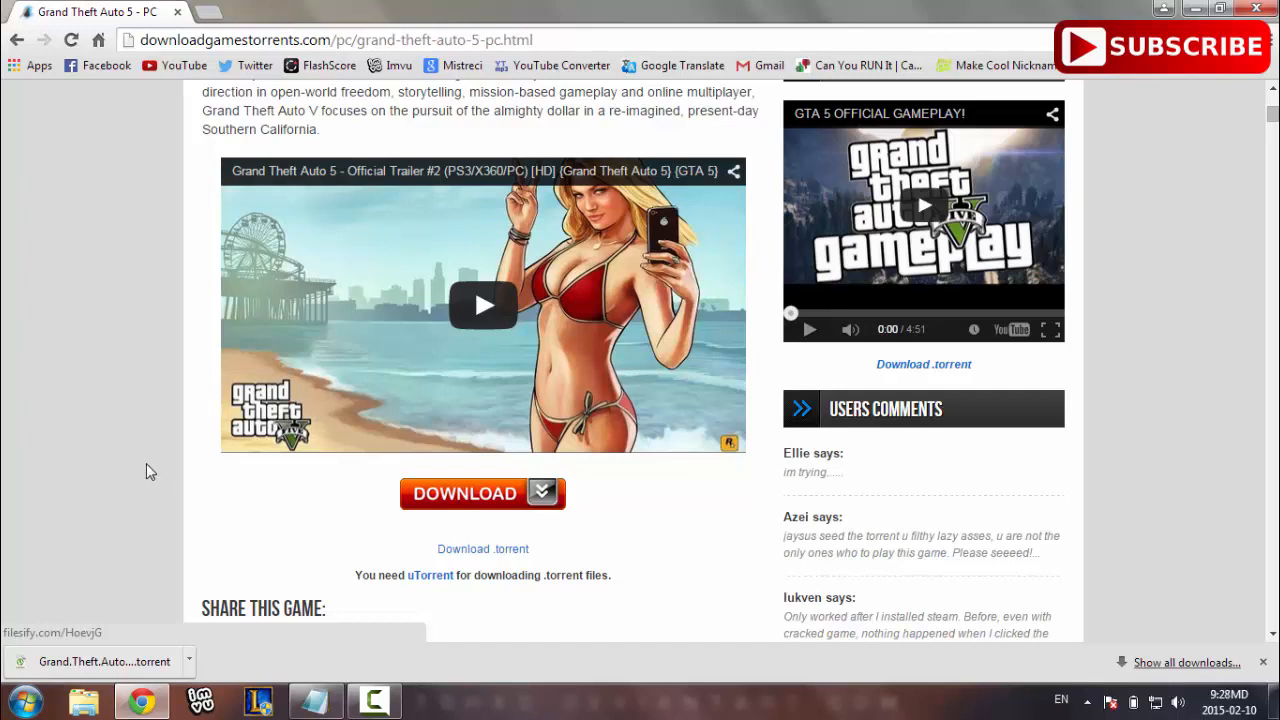
{"action": "mouse_move", "coordinate": [143, 607]}
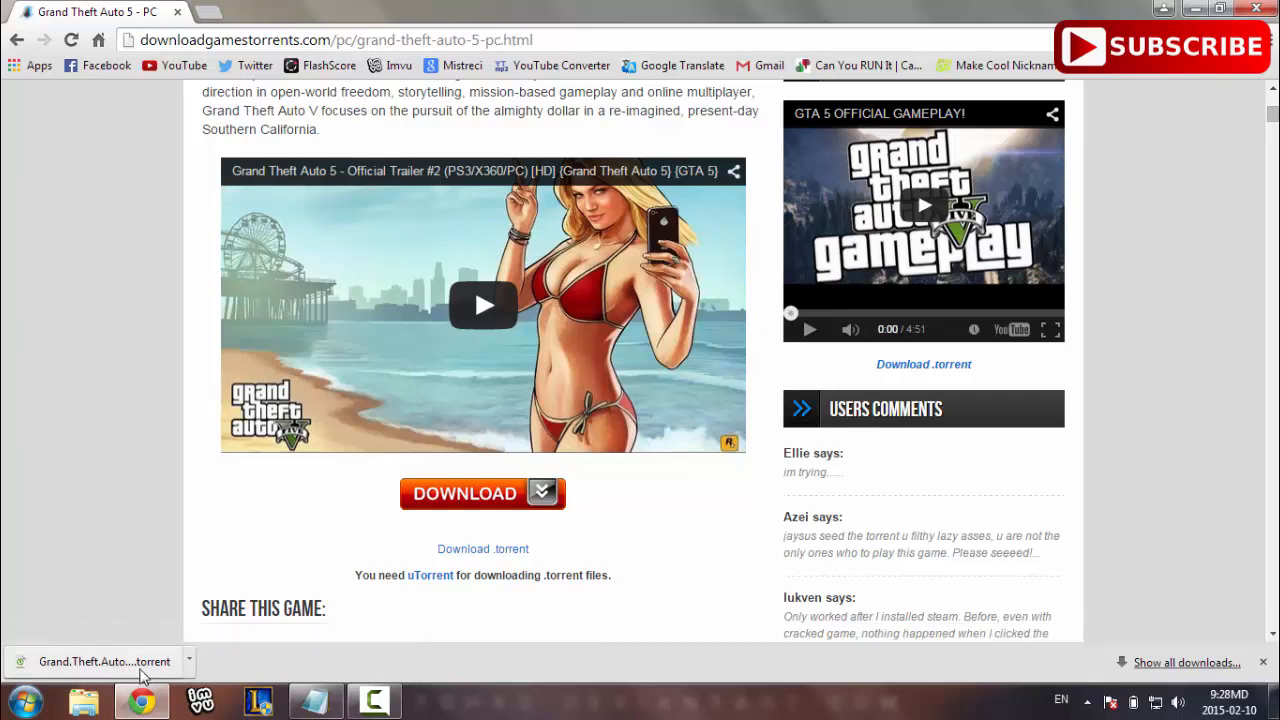
{"action": "left_click", "coordinate": [103, 661]}
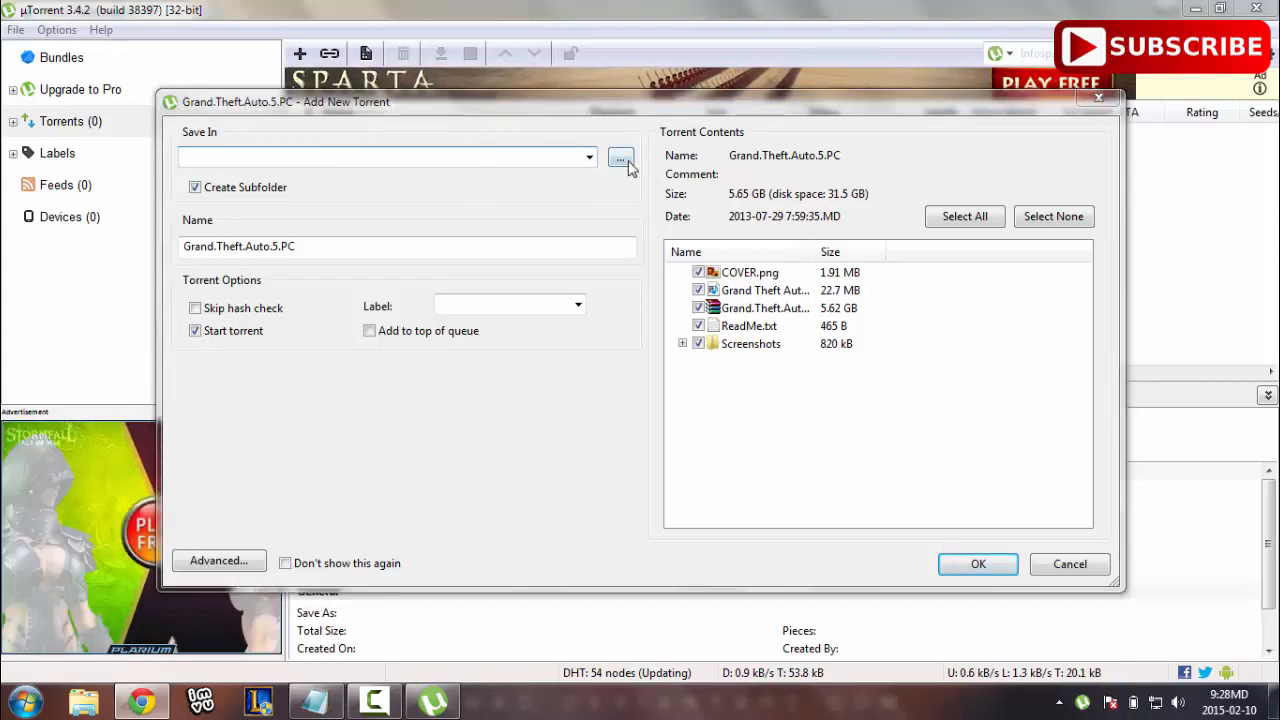
Browse to Data (D:) and select a folder named GTA5 as the destination
{"action": "left_click", "coordinate": [620, 157]}
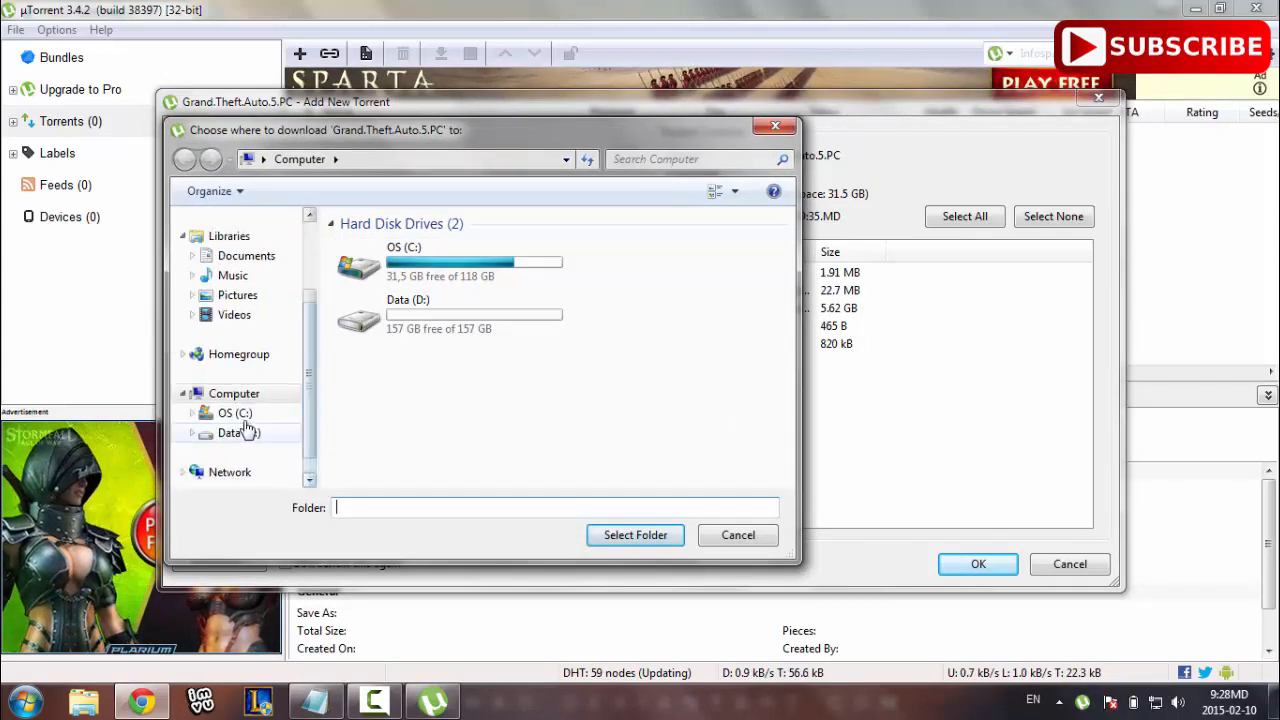
{"action": "double_click", "coordinate": [235, 432]}
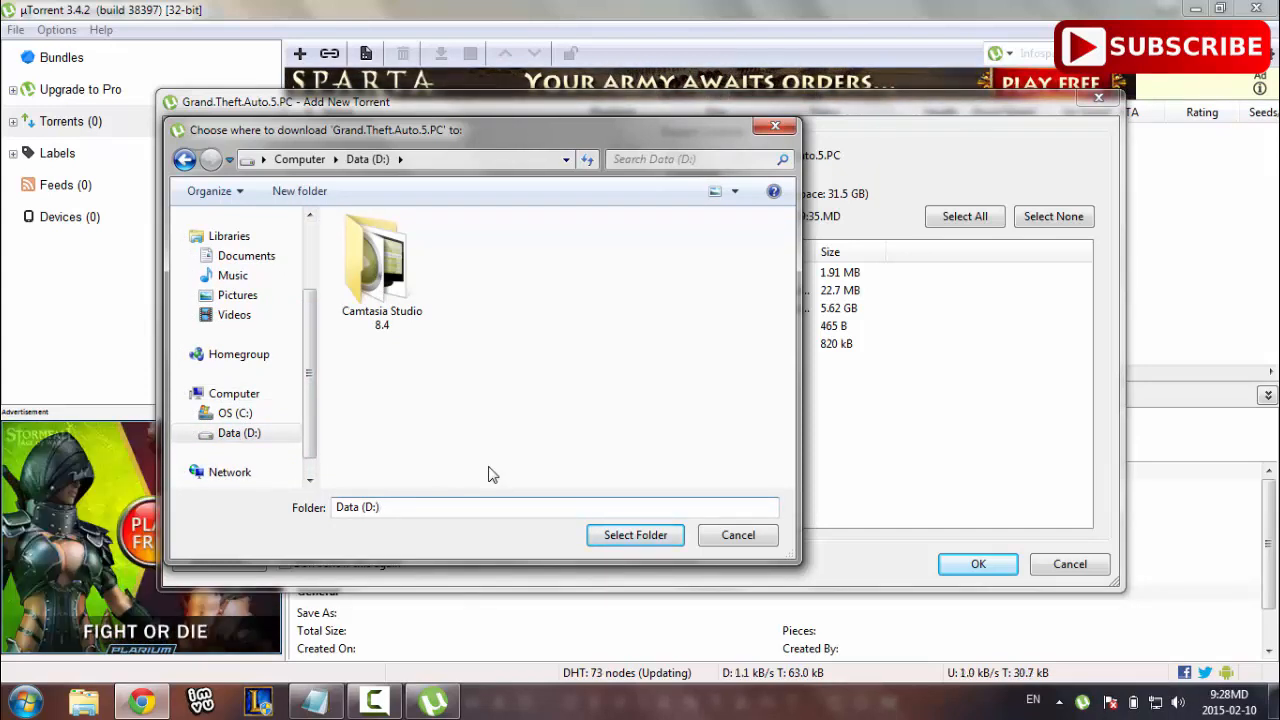
{"action": "type", "text": "GTA5"}
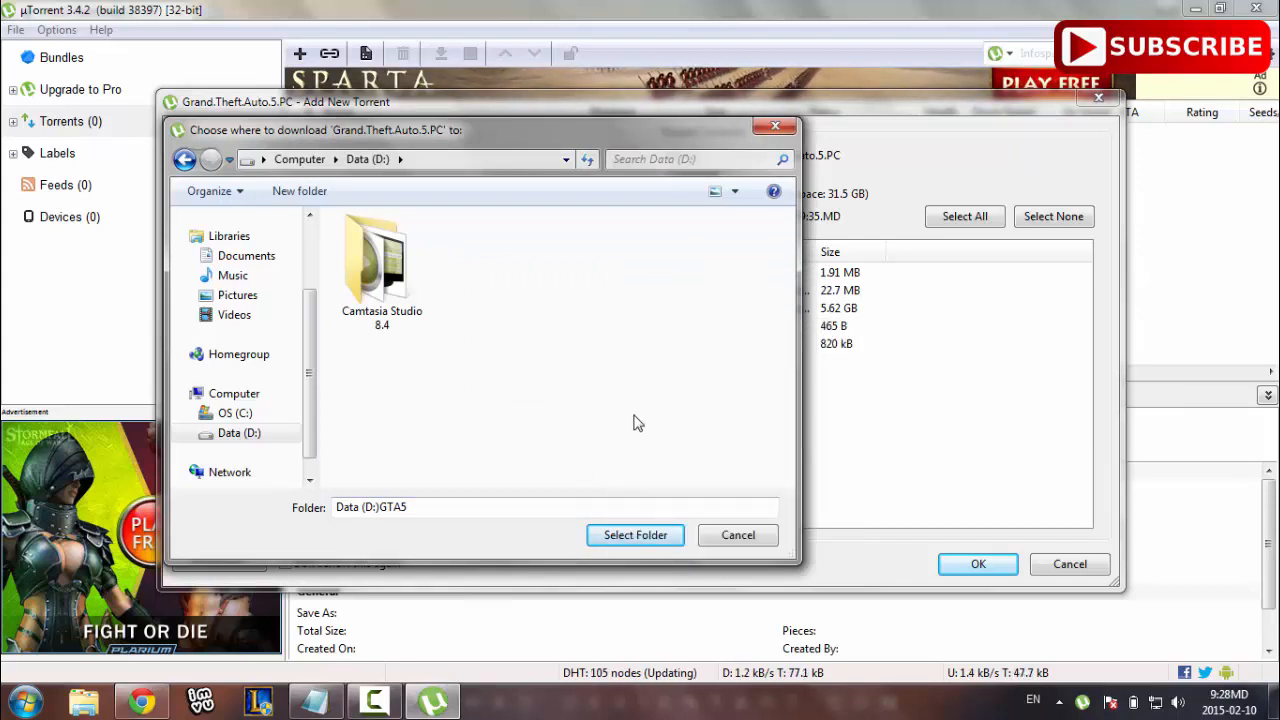
{"action": "left_click", "coordinate": [635, 535]}
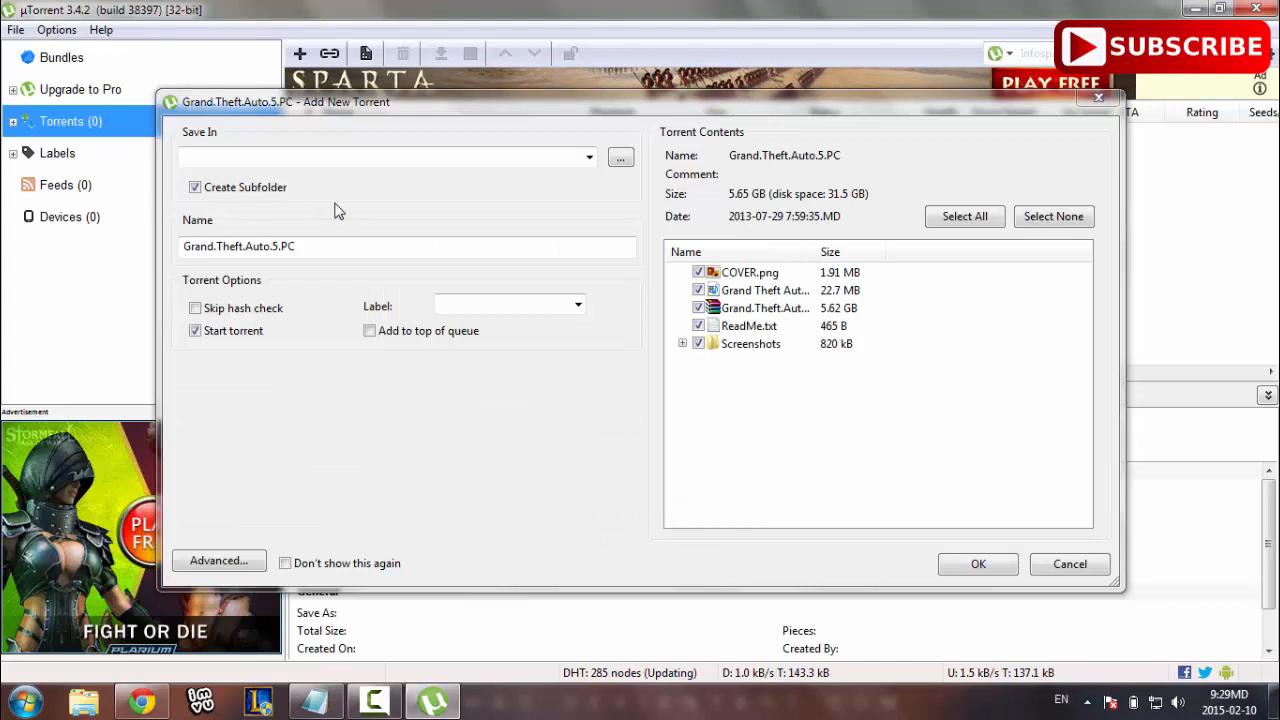
{"action": "mouse_move", "coordinate": [505, 188]}
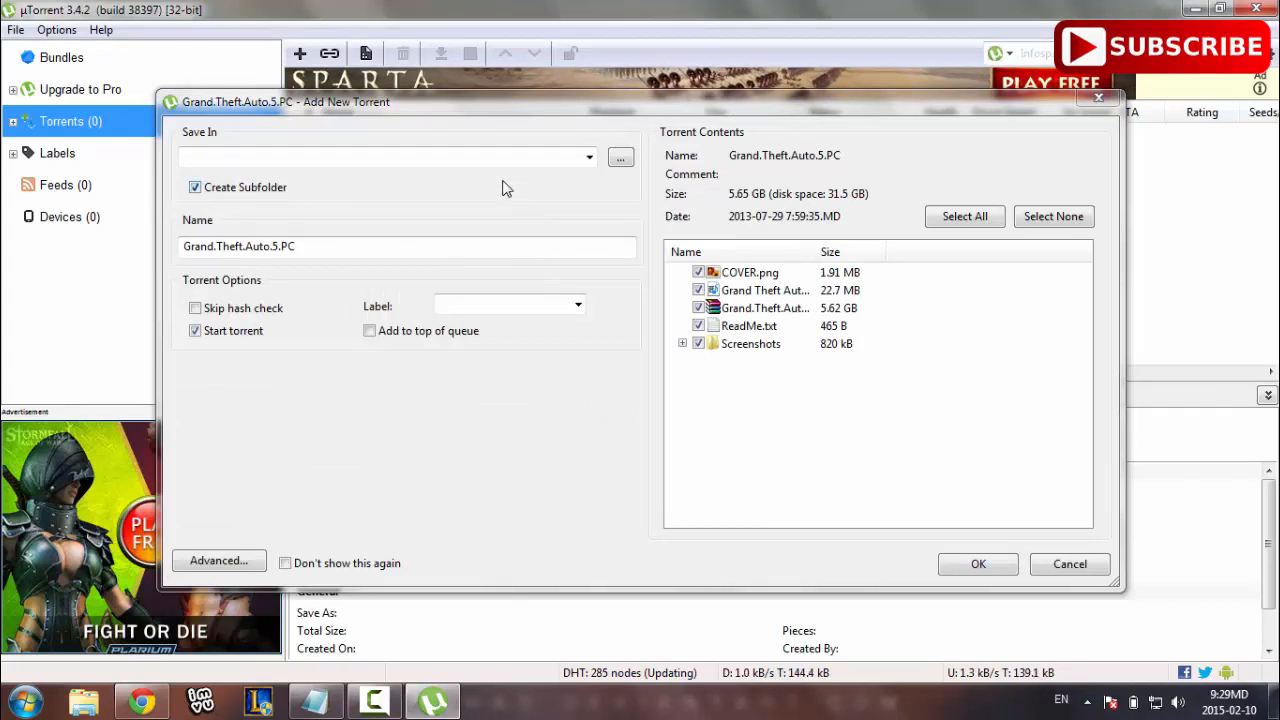
{"action": "mouse_move", "coordinate": [630, 186]}
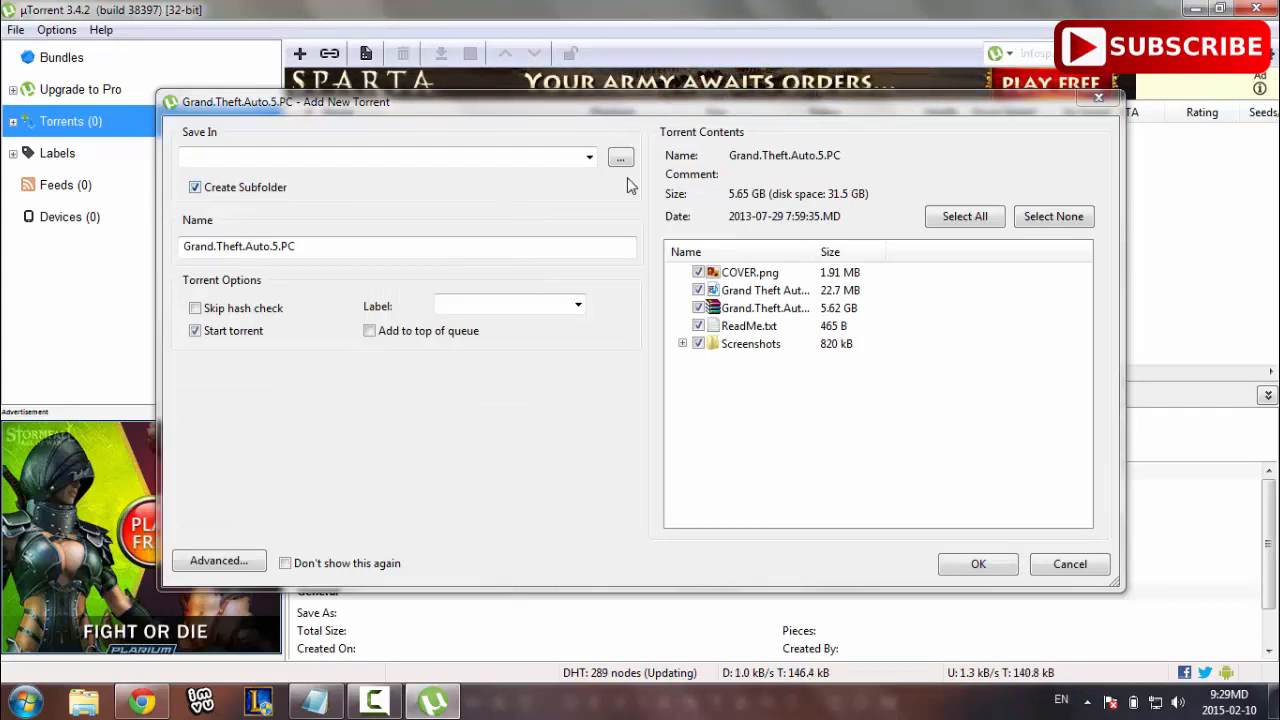
Re-browse Data (D:) and choose the GTA 5 folder, making D:\GTA 5 the save location
{"action": "left_click", "coordinate": [621, 157]}
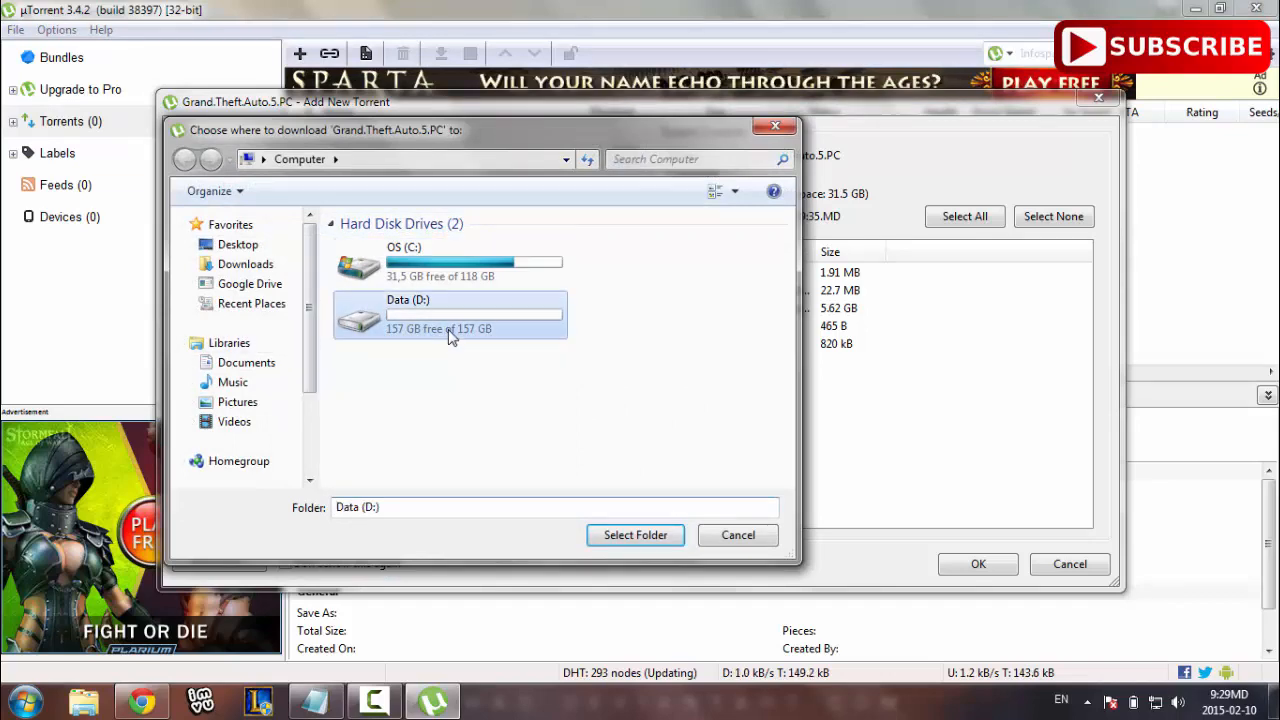
{"action": "double_click", "coordinate": [450, 315]}
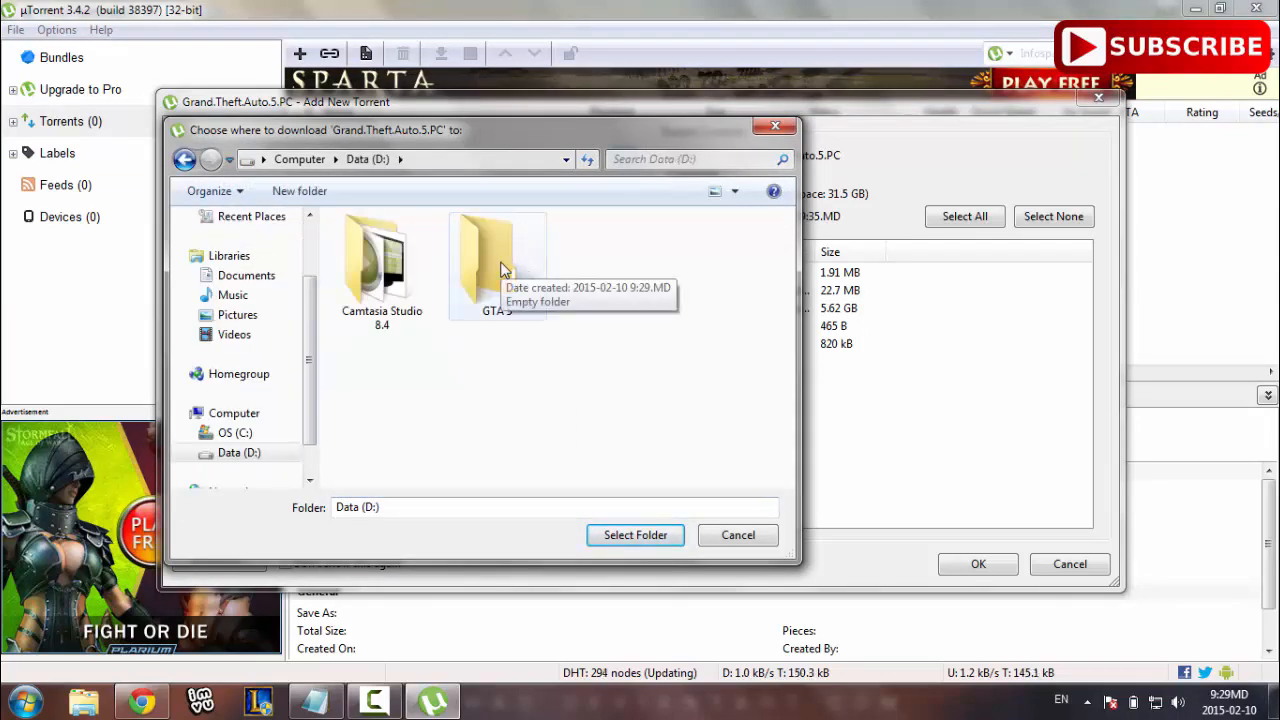
{"action": "left_click", "coordinate": [635, 534]}
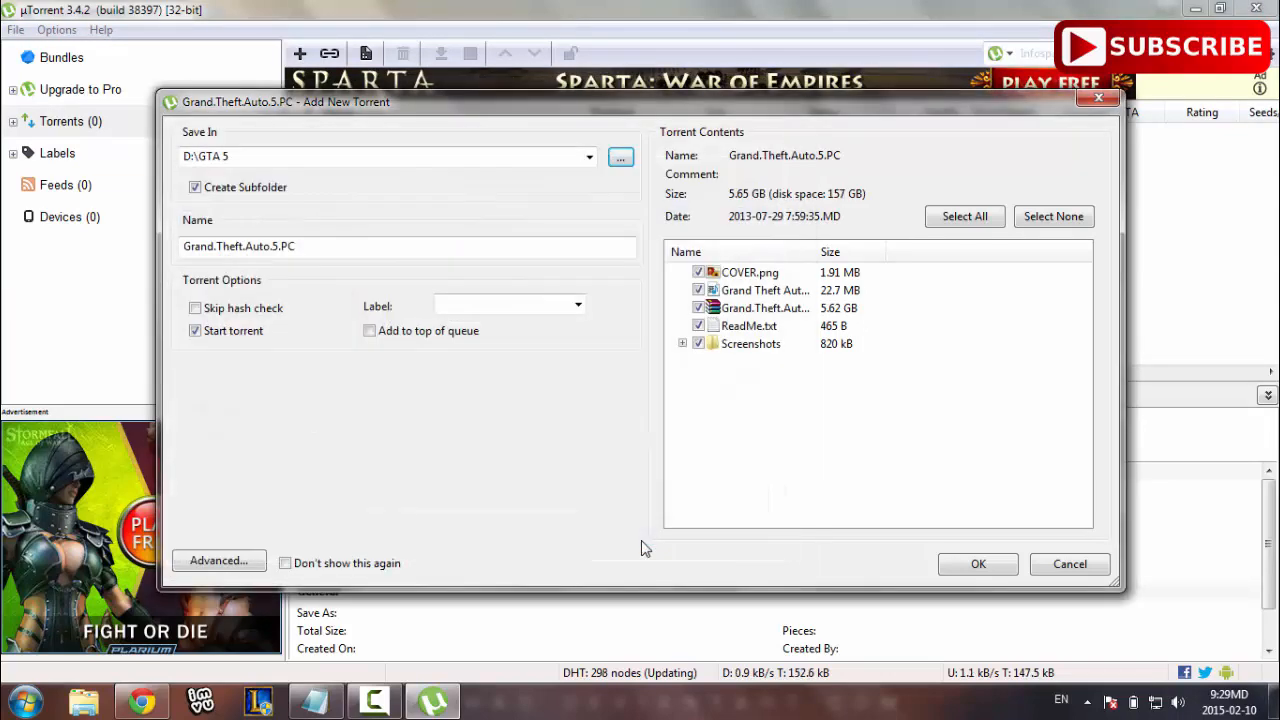
{"action": "left_click", "coordinate": [388, 156]}
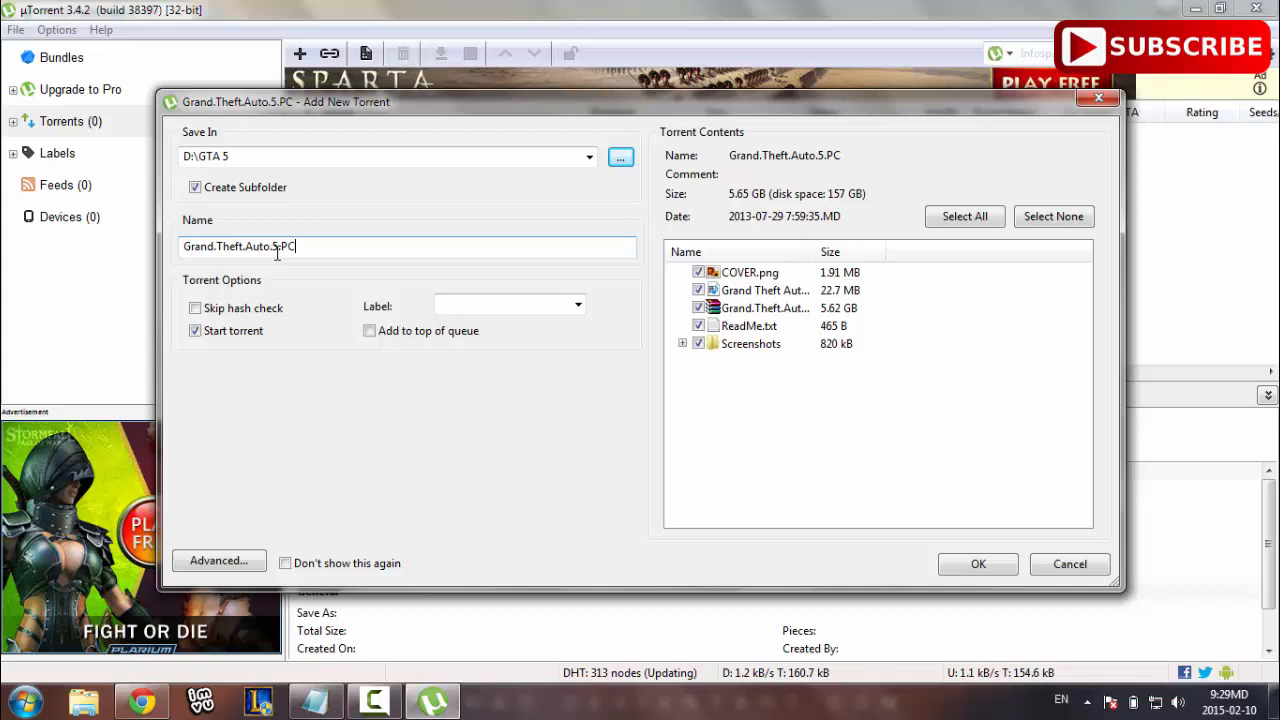
Name the torrent 'GTA 5 - Pc' and confirm to start downloading it to D:\GTA 5
{"action": "type", "text": "GTA 5 -"}
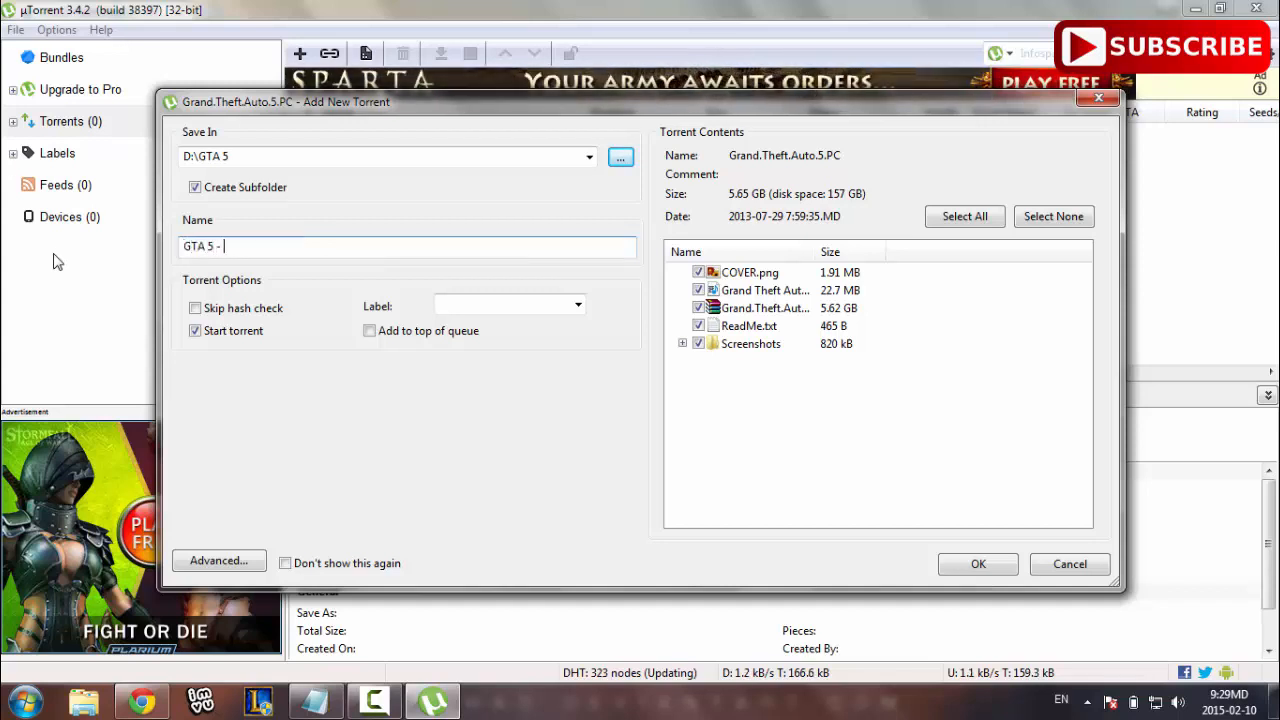
{"action": "type", "text": "Pc"}
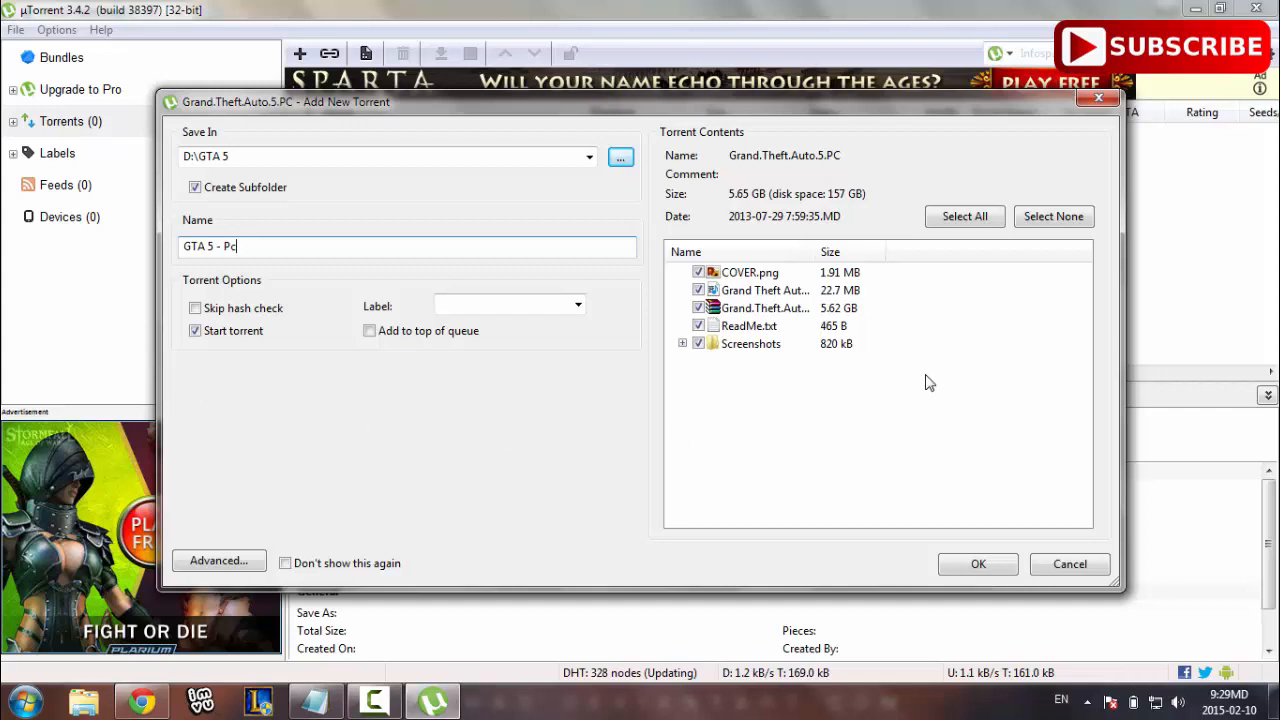
{"action": "left_click", "coordinate": [978, 564]}
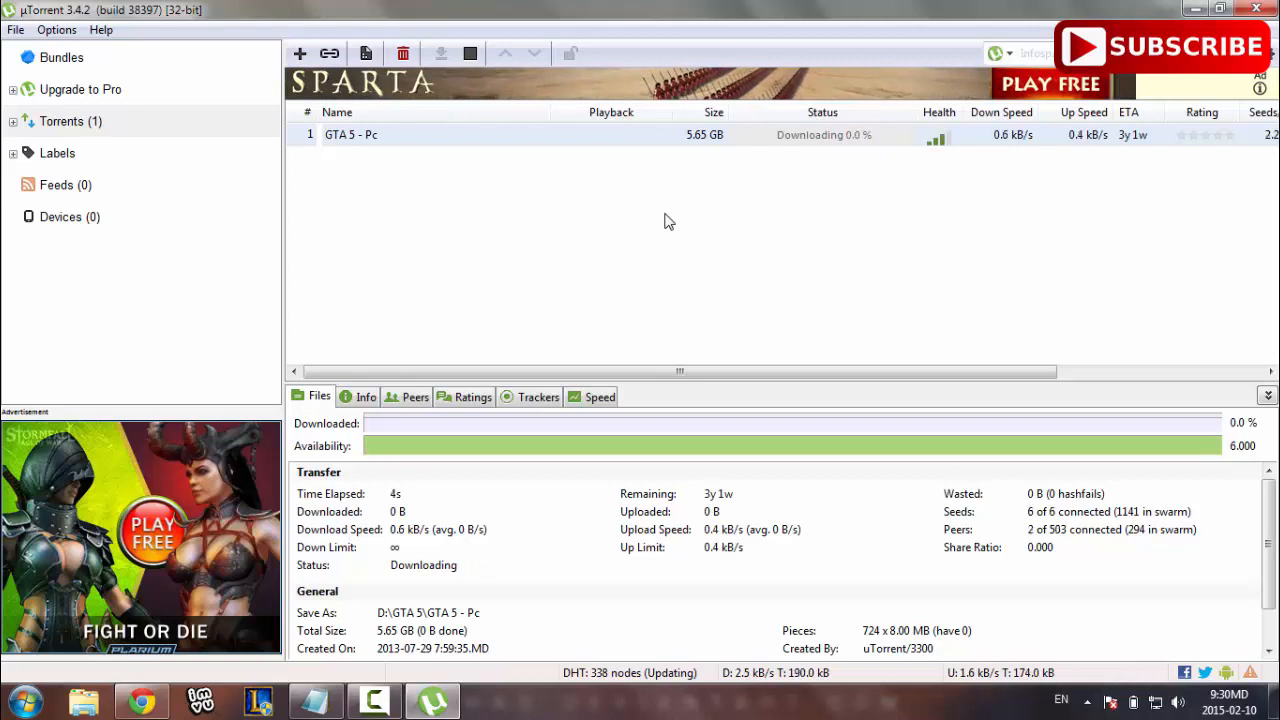
{"action": "mouse_move", "coordinate": [735, 214]}
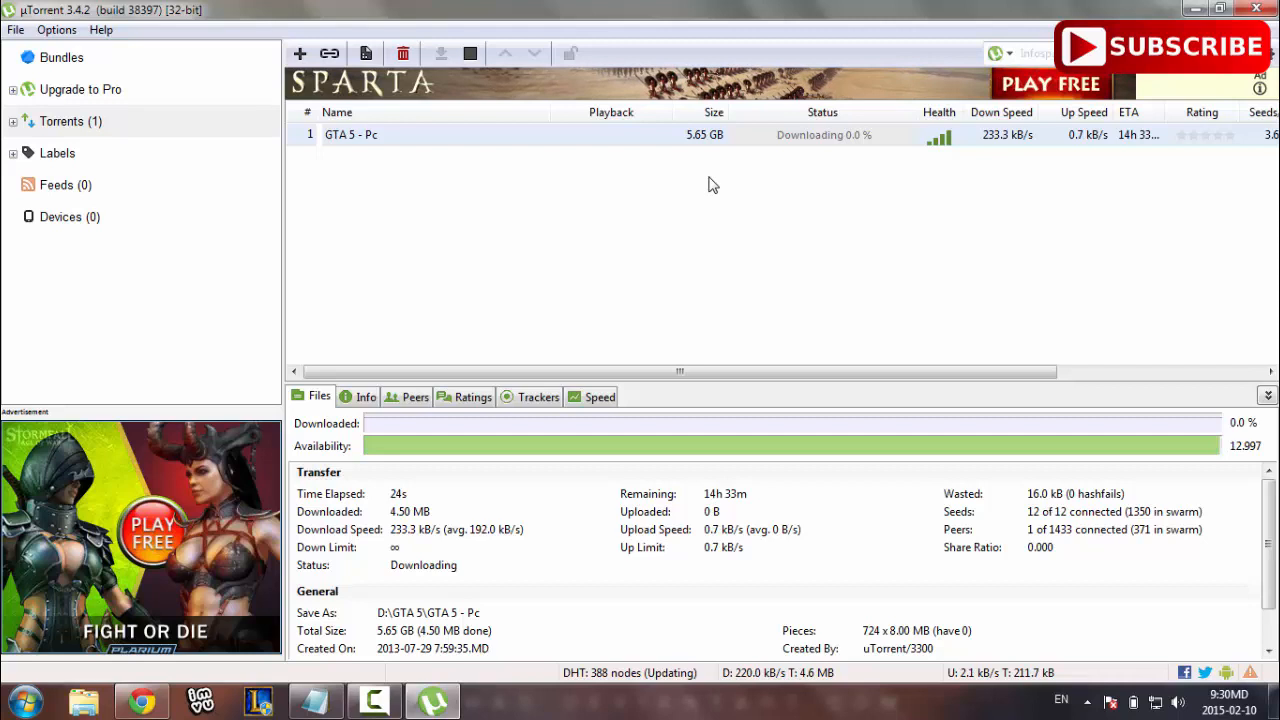
{"action": "mouse_move", "coordinate": [755, 185]}
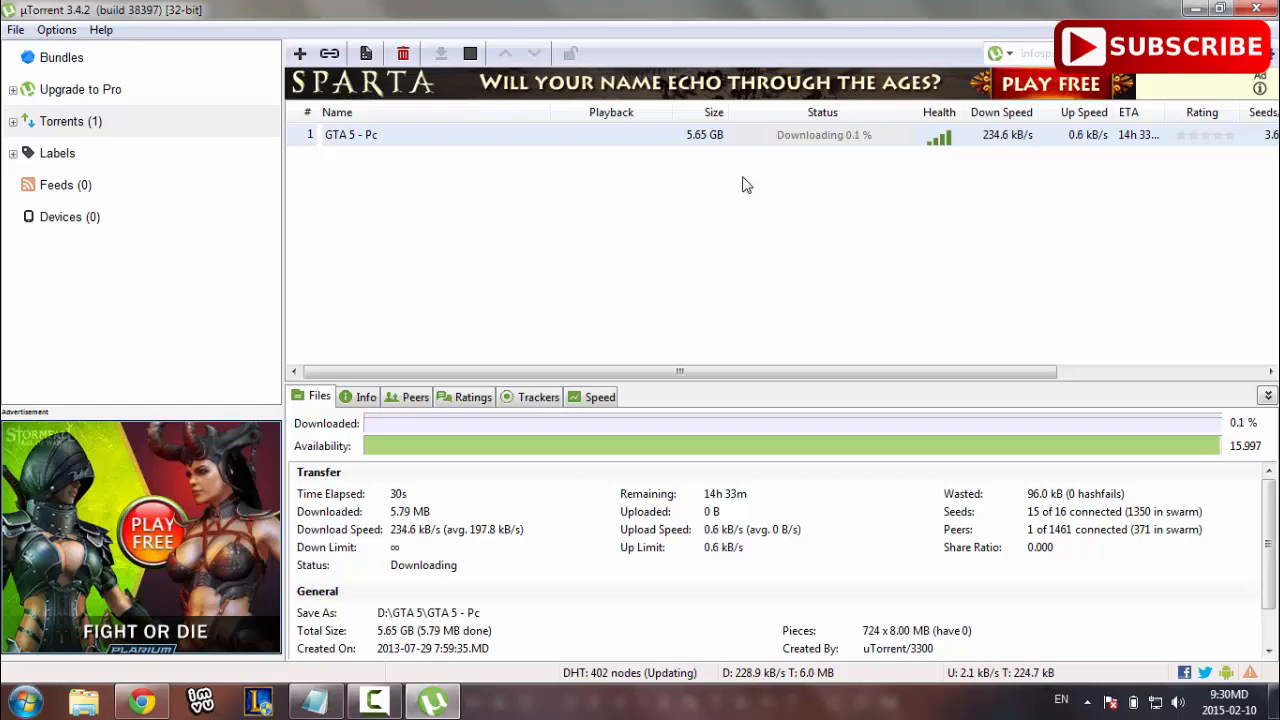
{"action": "mouse_move", "coordinate": [845, 145]}
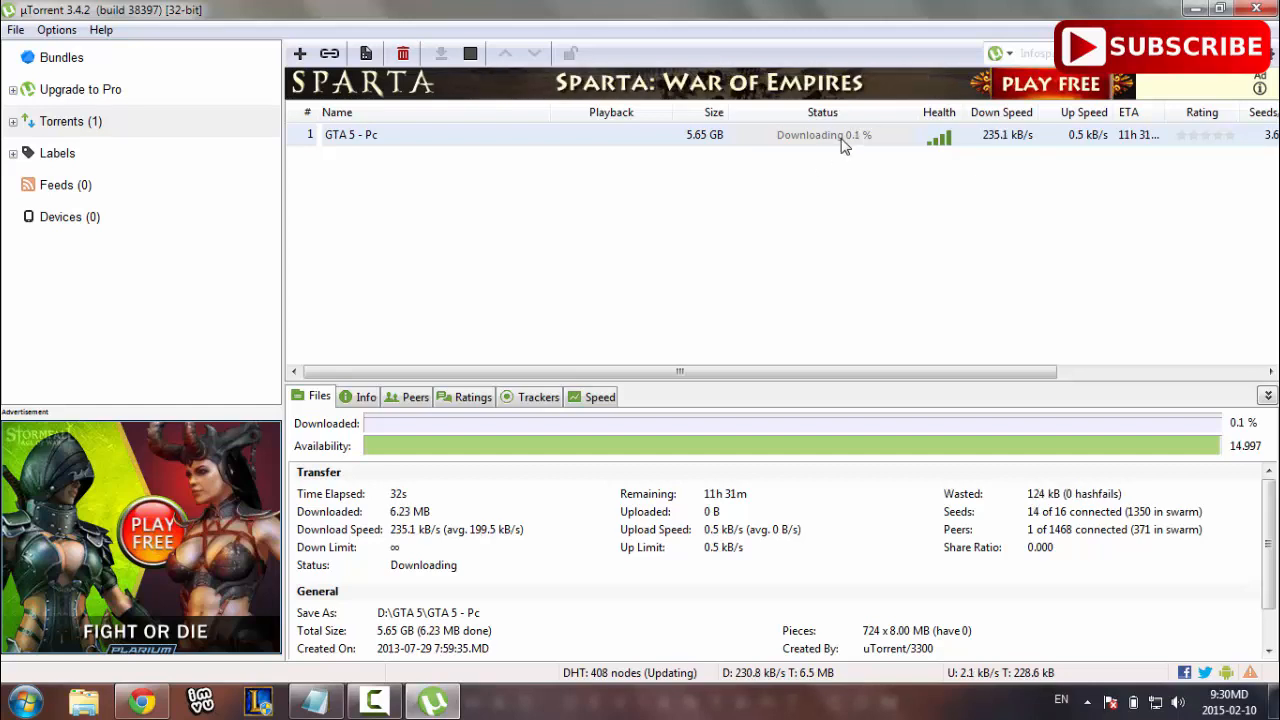